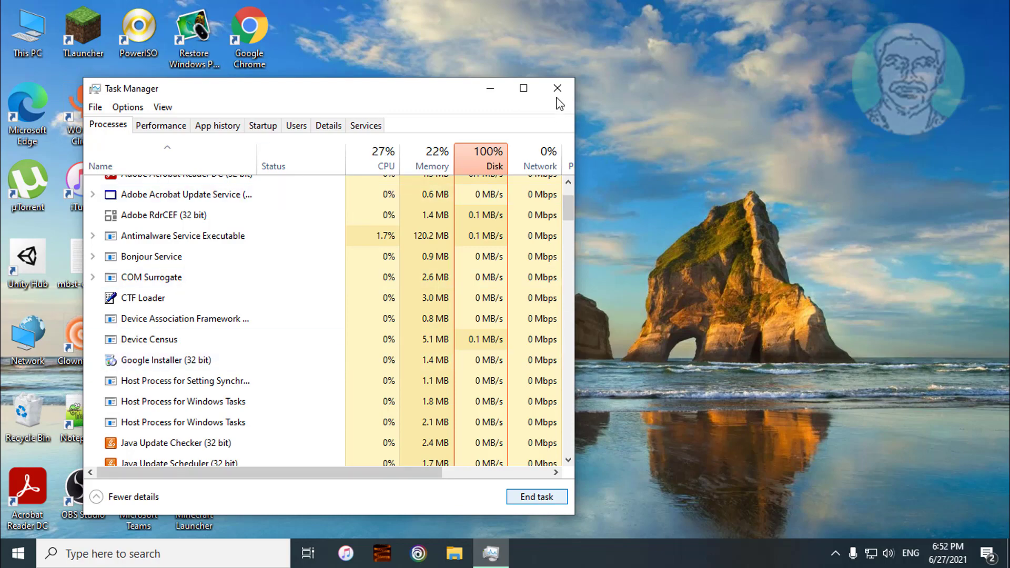
Close Task Manager to return to the desktop
{"action": "left_click", "coordinate": [557, 88]}
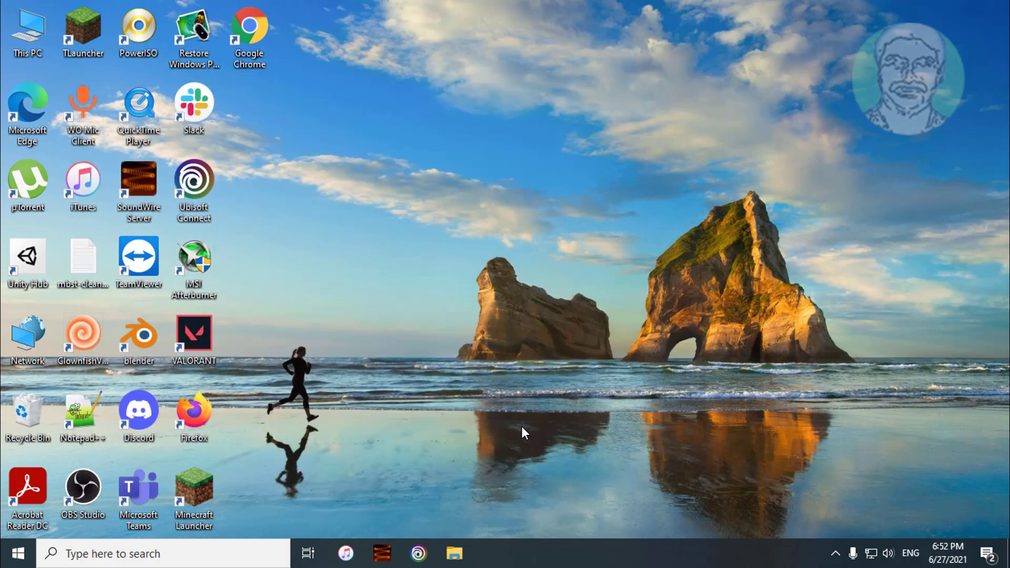
Search for Control Panel and open Programs and Features to uninstall Discord
{"action": "left_click", "coordinate": [161, 553]}
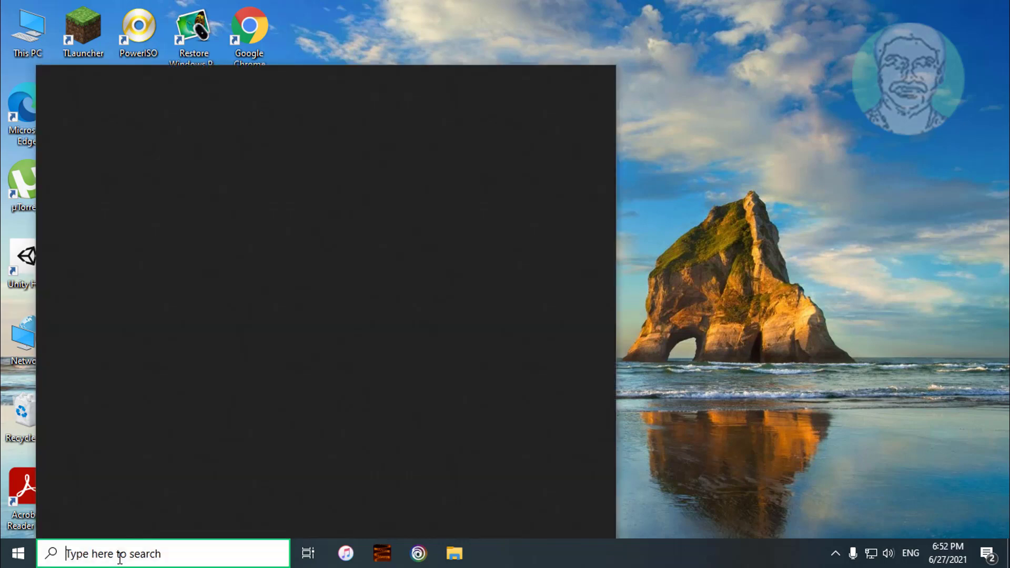
{"action": "type", "text": "control p"}
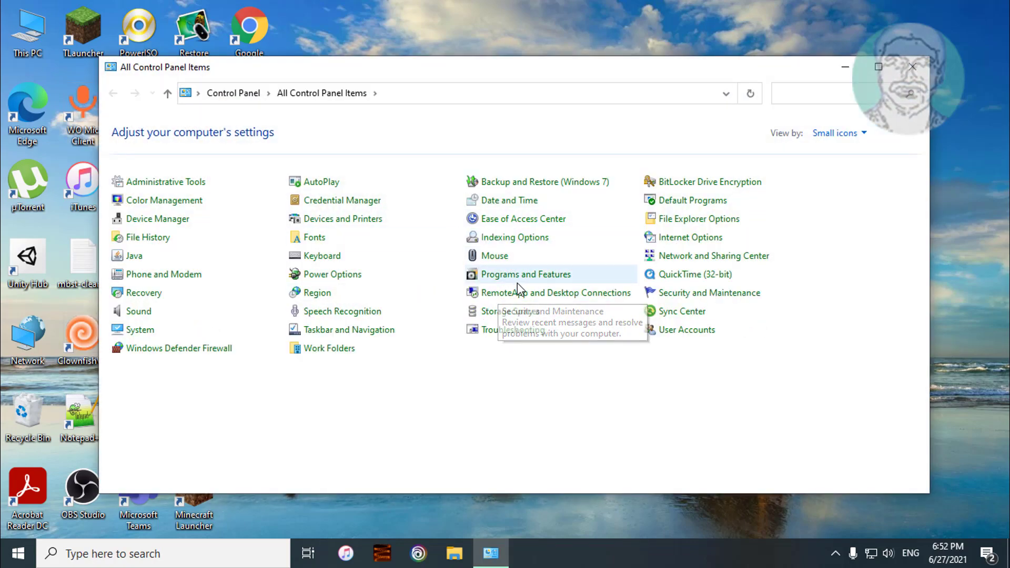
{"action": "left_click", "coordinate": [525, 274]}
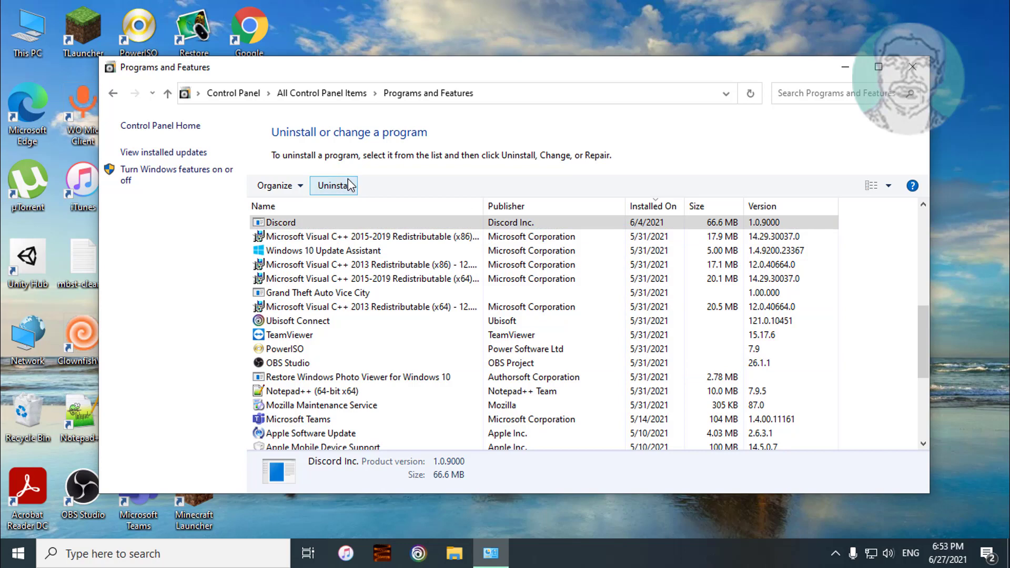
{"action": "mouse_move", "coordinate": [553, 135]}
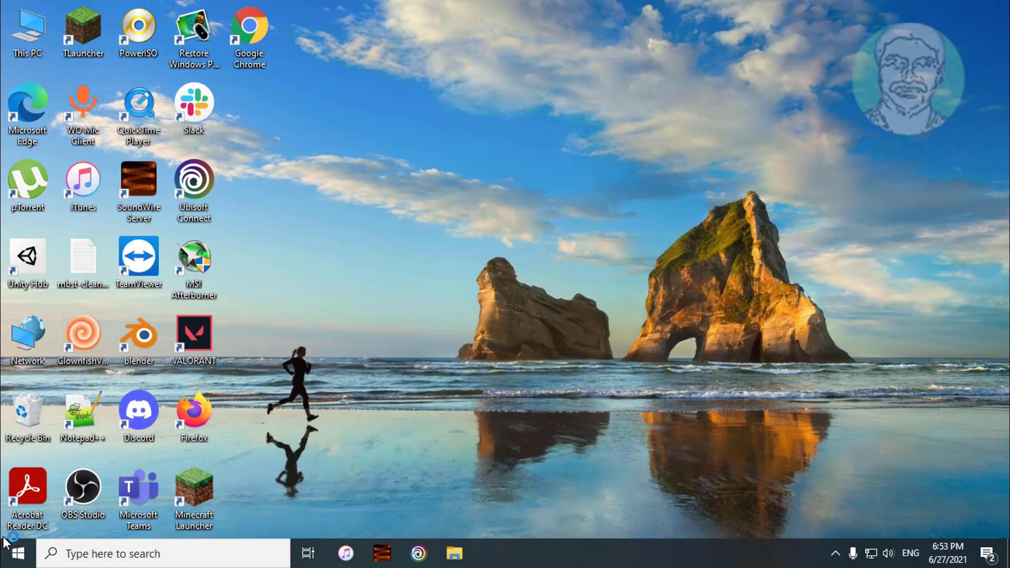
Bring up the Run dialog and enter %appdata%
{"action": "right_click", "coordinate": [13, 553]}
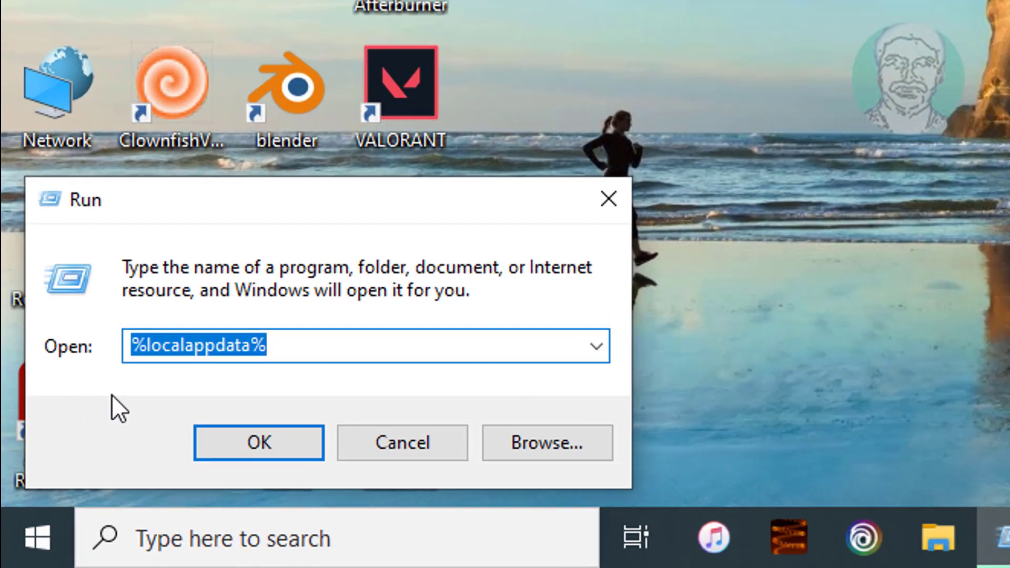
{"action": "type", "text": "%ap"}
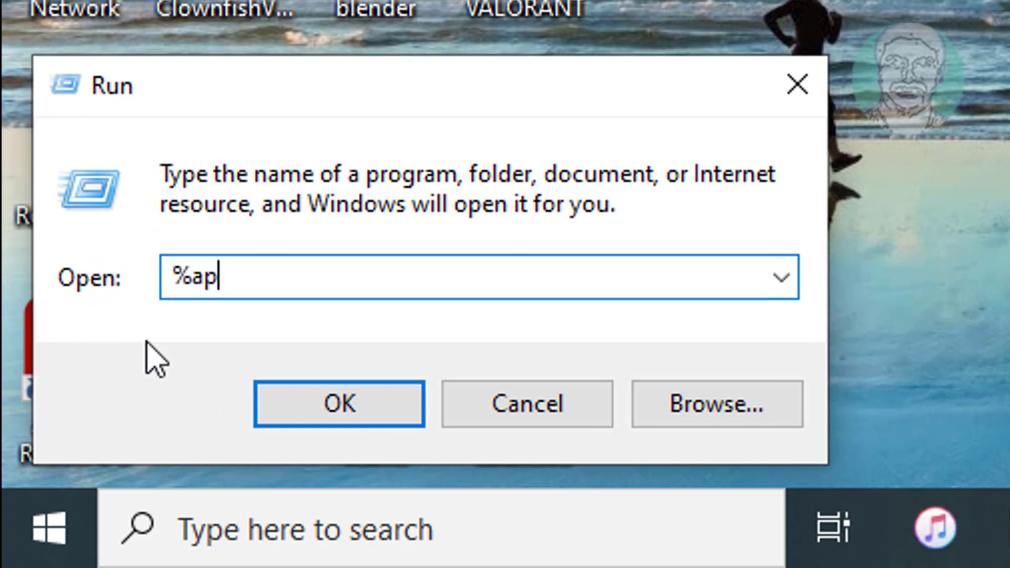
{"action": "type", "text": "pdata%"}
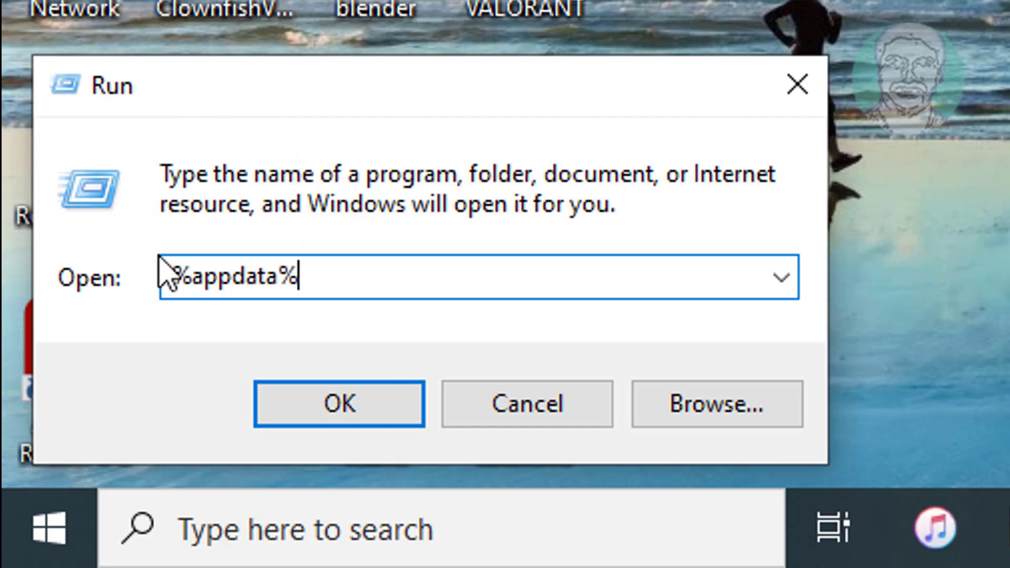
Open Roaming AppData and bring up delete options for the discord folder
{"action": "left_click", "coordinate": [338, 404]}
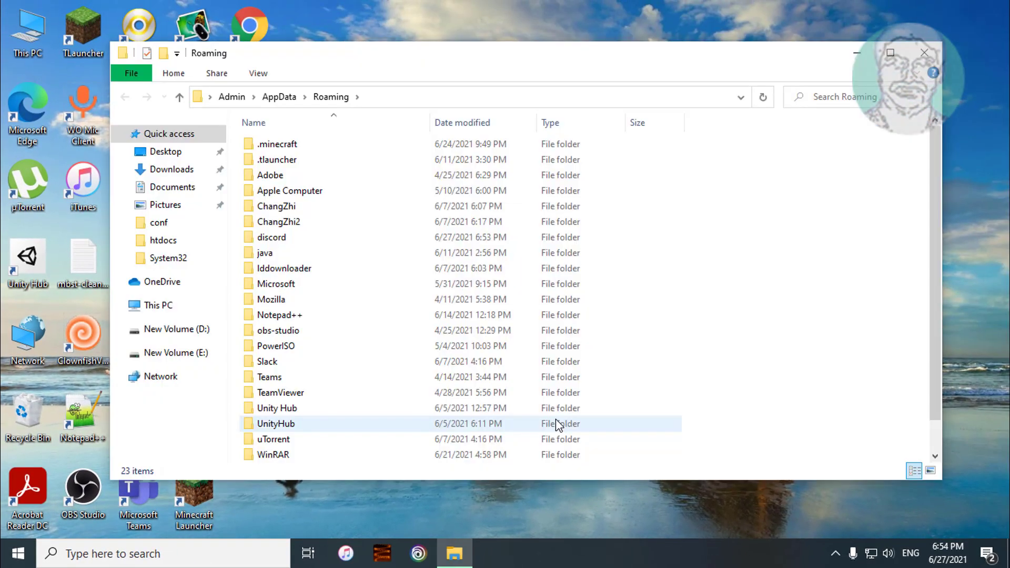
{"action": "left_click", "coordinate": [271, 238]}
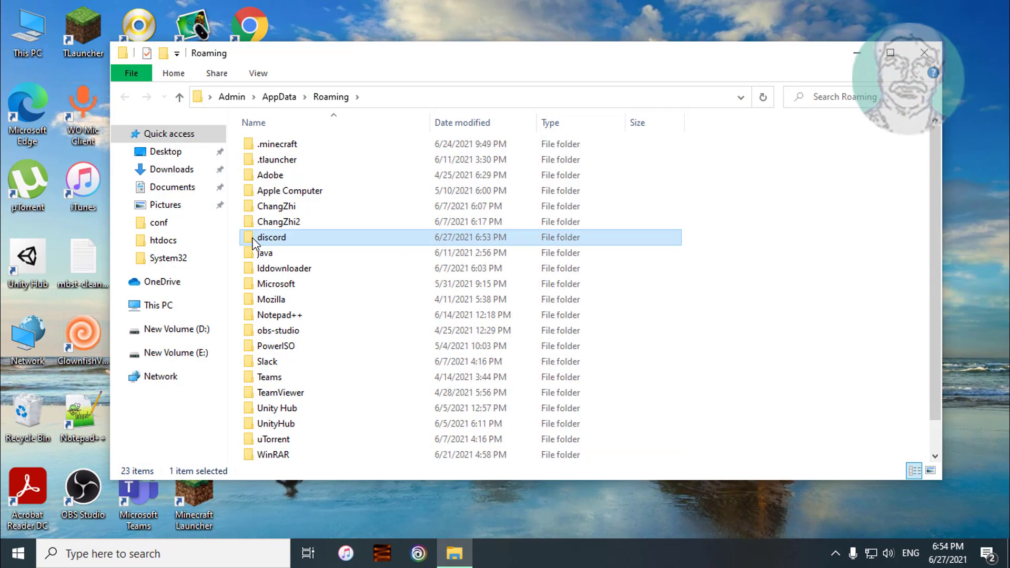
{"action": "mouse_move", "coordinate": [325, 243]}
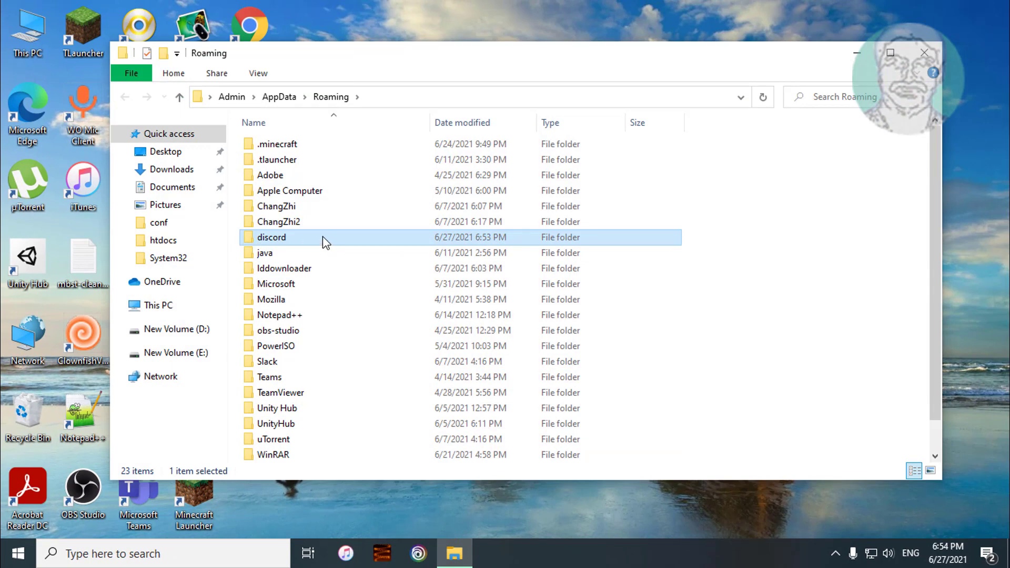
{"action": "right_click", "coordinate": [272, 238]}
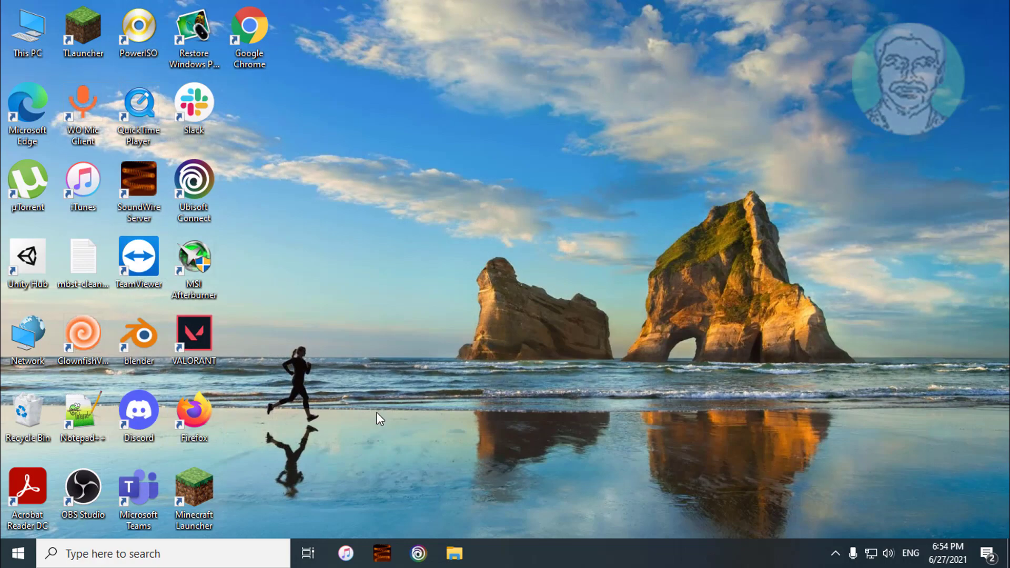
Open the Local AppData folder by running %localappdata%
{"action": "right_click", "coordinate": [18, 553]}
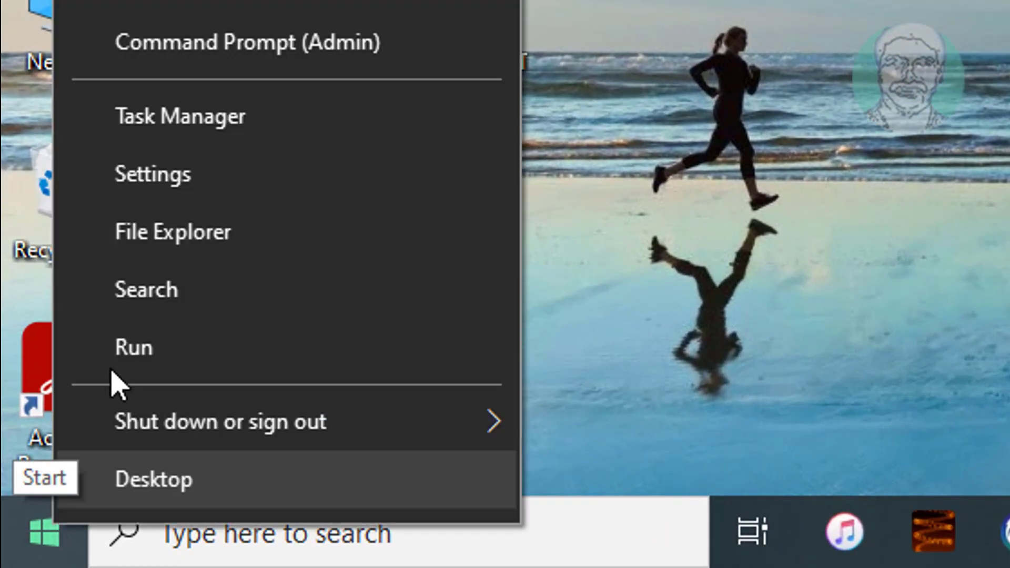
{"action": "left_click", "coordinate": [133, 347]}
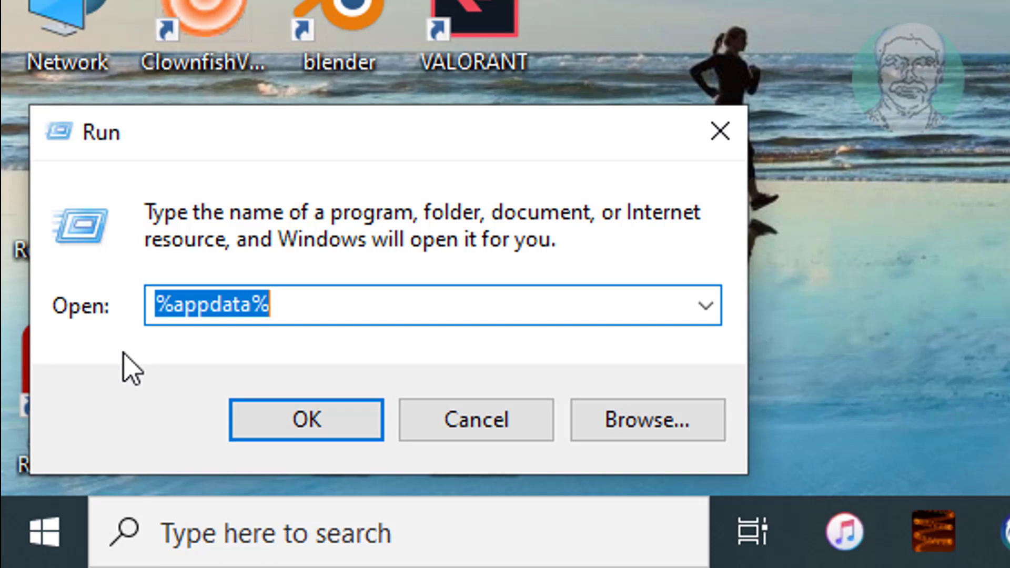
{"action": "type", "text": "%local"}
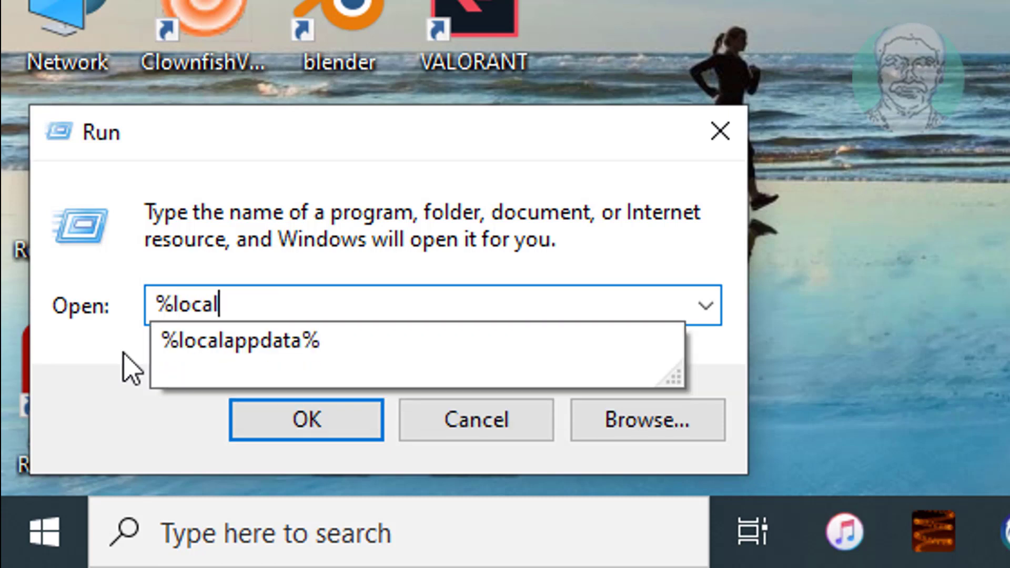
{"action": "type", "text": "appdata%"}
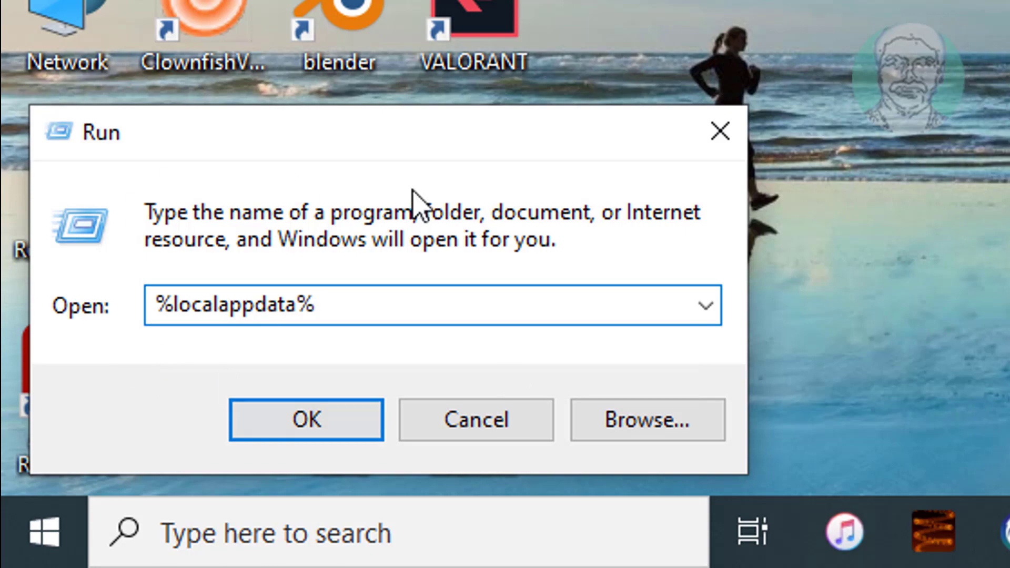
{"action": "left_click", "coordinate": [306, 420]}
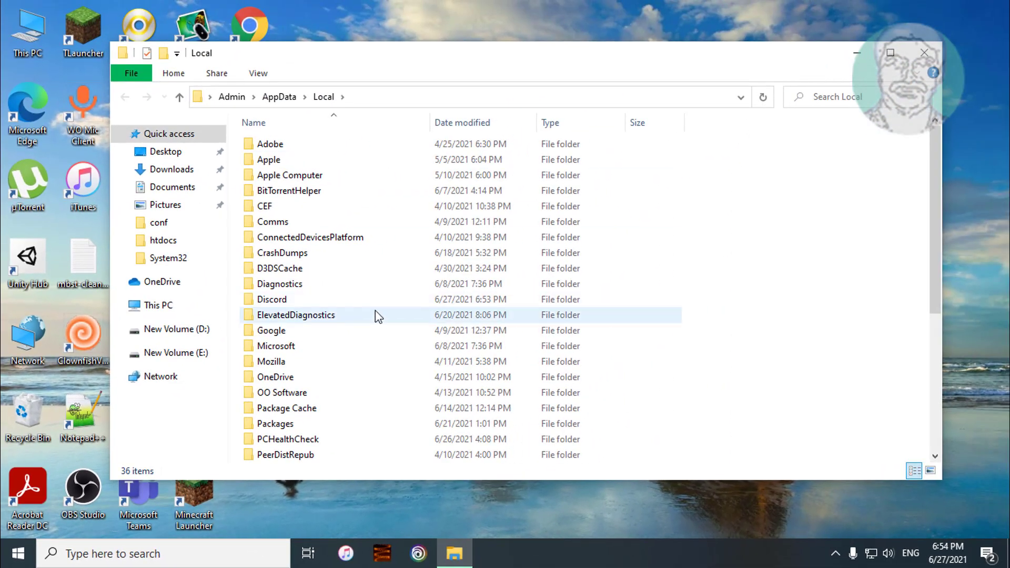
Delete the Discord folder from Local AppData and close the Explorer window
{"action": "left_click", "coordinate": [272, 299]}
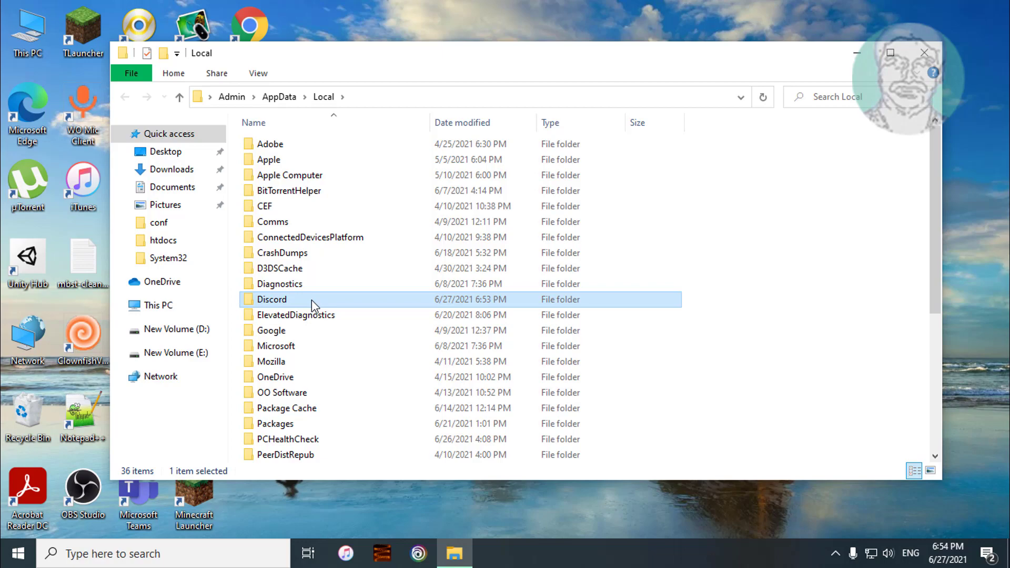
{"action": "key", "text": "Delete"}
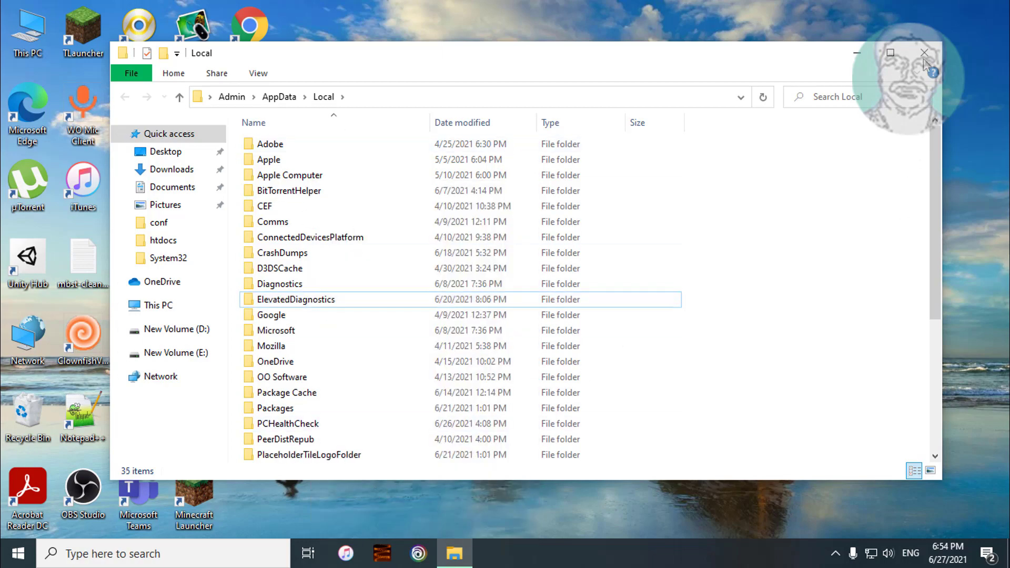
{"action": "left_click", "coordinate": [924, 52]}
{"action": "type", "text": "d"}
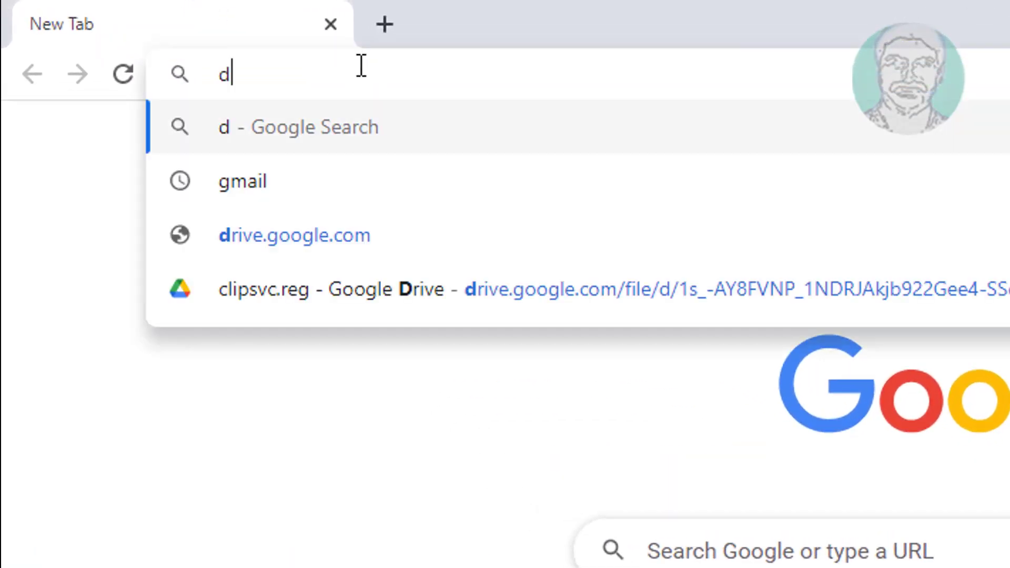
Search for the Discord download, open discord.com, and download the Windows installer
{"action": "type", "text": "is"}
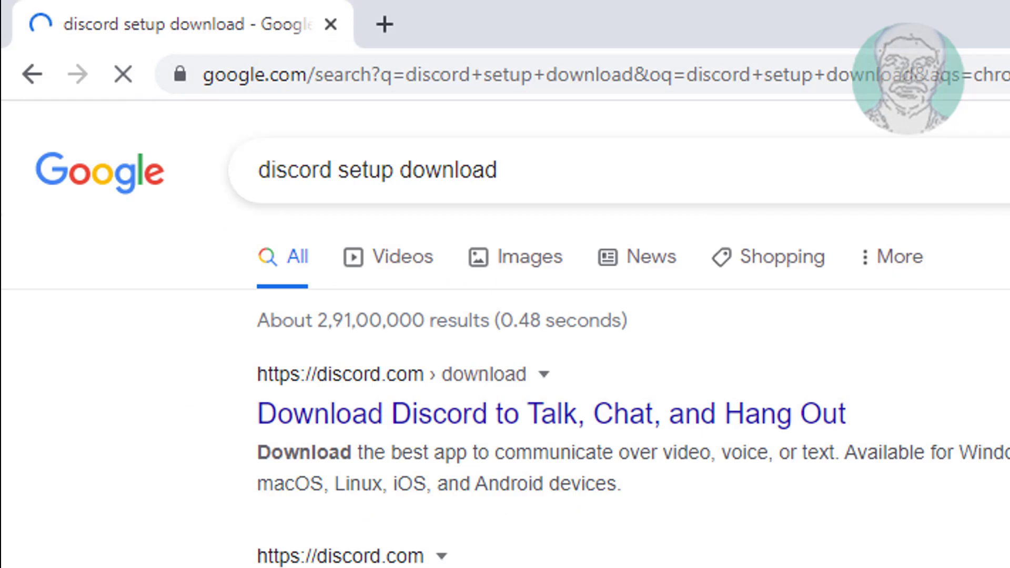
{"action": "left_click", "coordinate": [551, 414]}
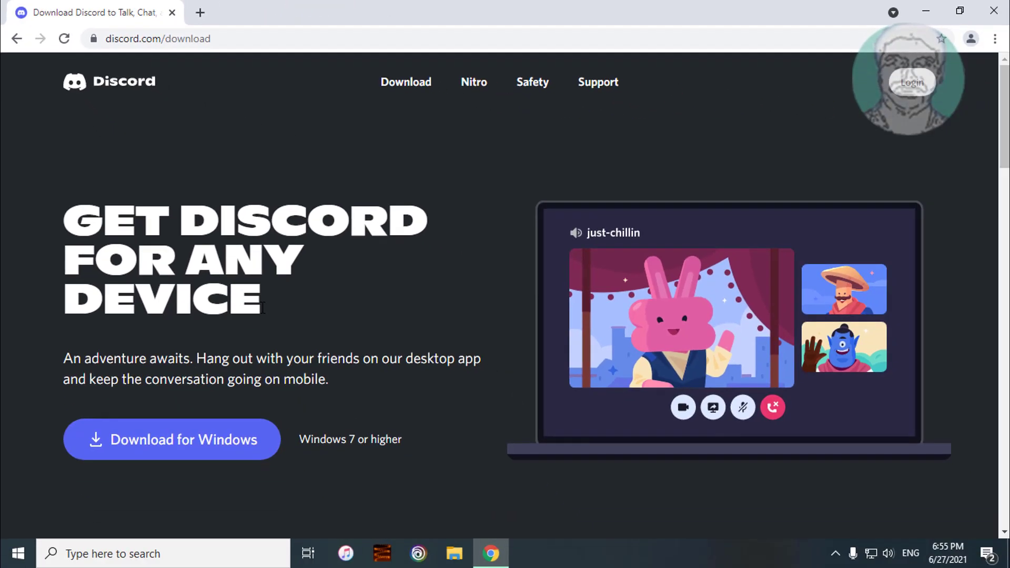
{"action": "mouse_move", "coordinate": [193, 439]}
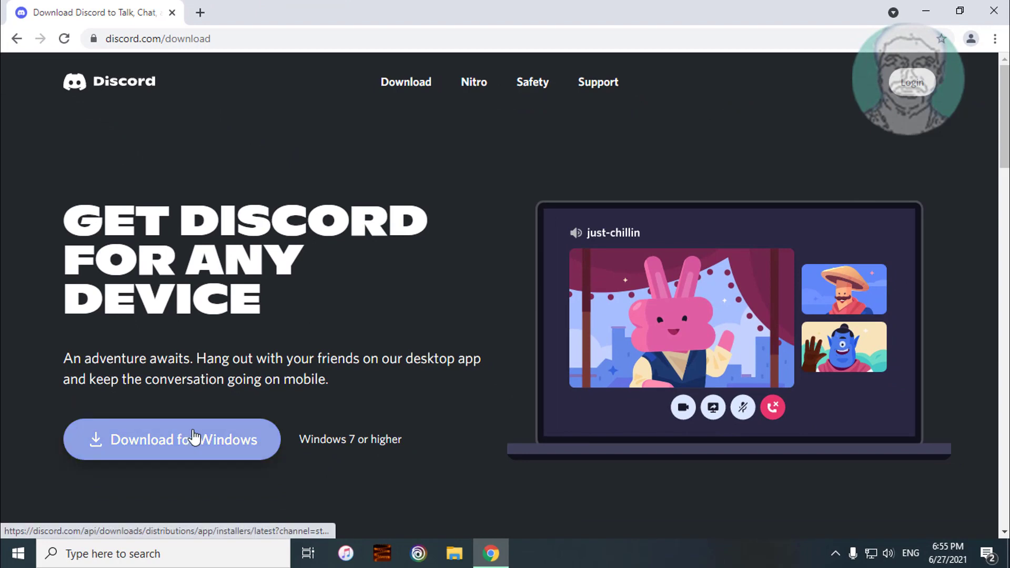
{"action": "left_click", "coordinate": [171, 439]}
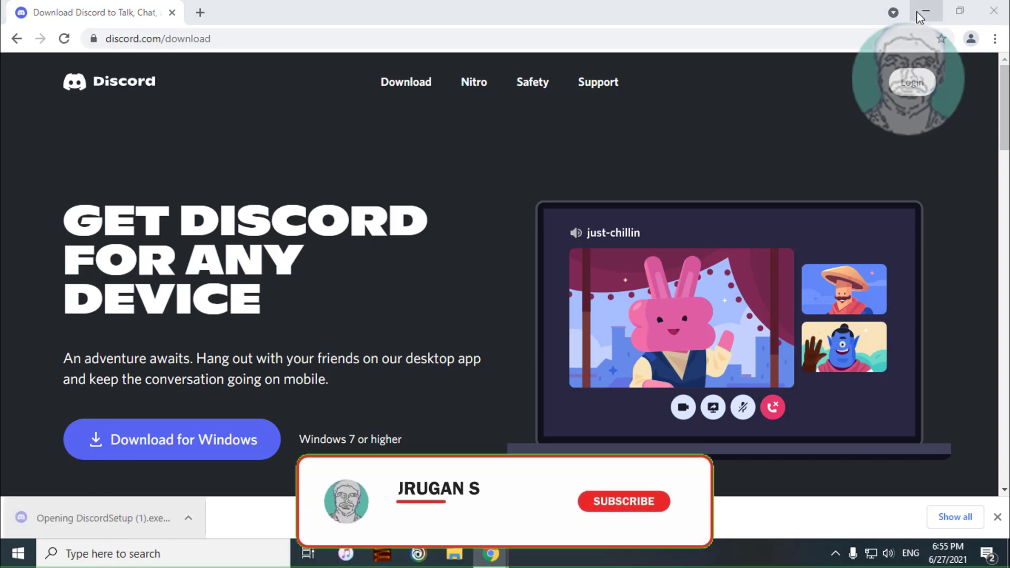
Minimize Chrome and let the Discord installer update and launch the app
{"action": "left_click", "coordinate": [926, 12]}
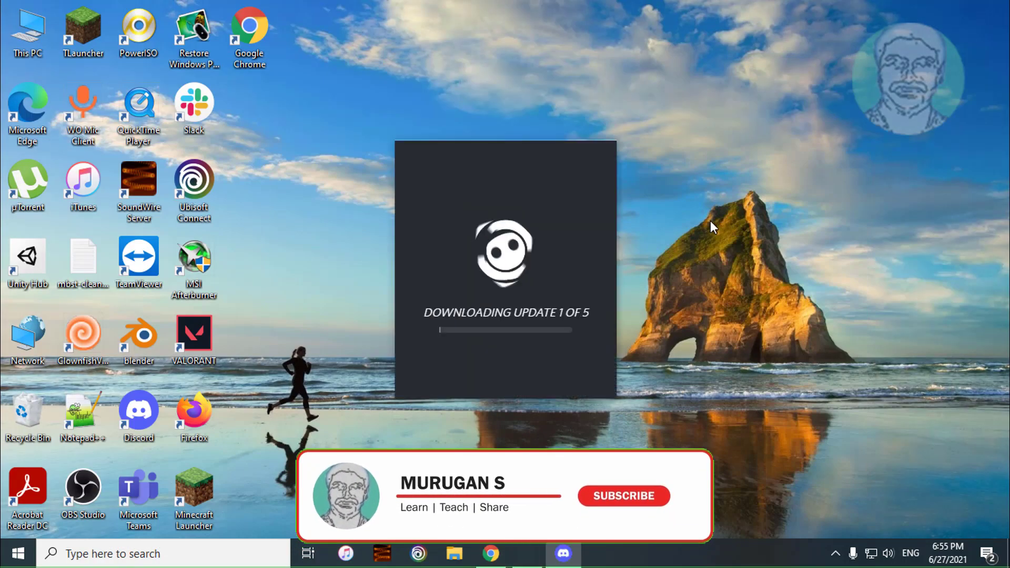
{"action": "left_click", "coordinate": [622, 496]}
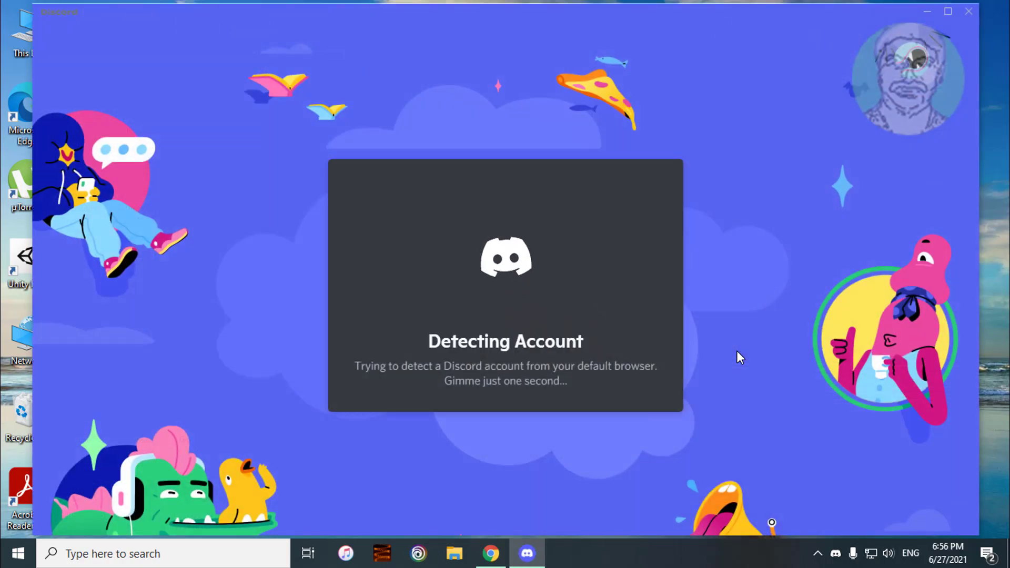
{"action": "mouse_move", "coordinate": [963, 288]}
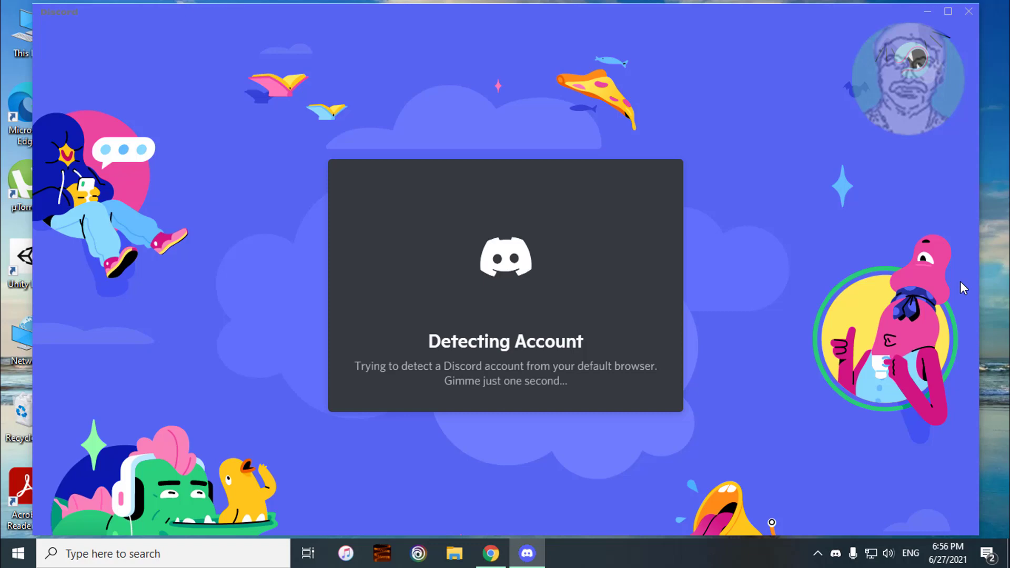